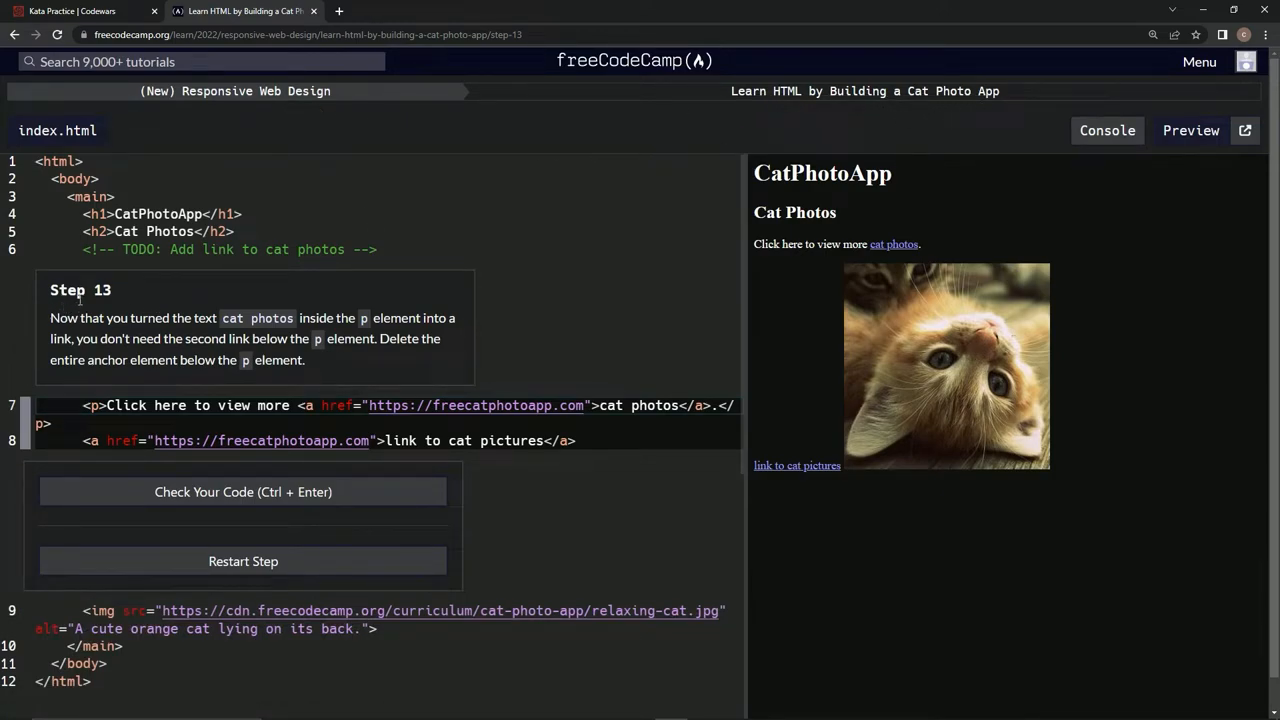
pyautogui.moveTo(157, 311)
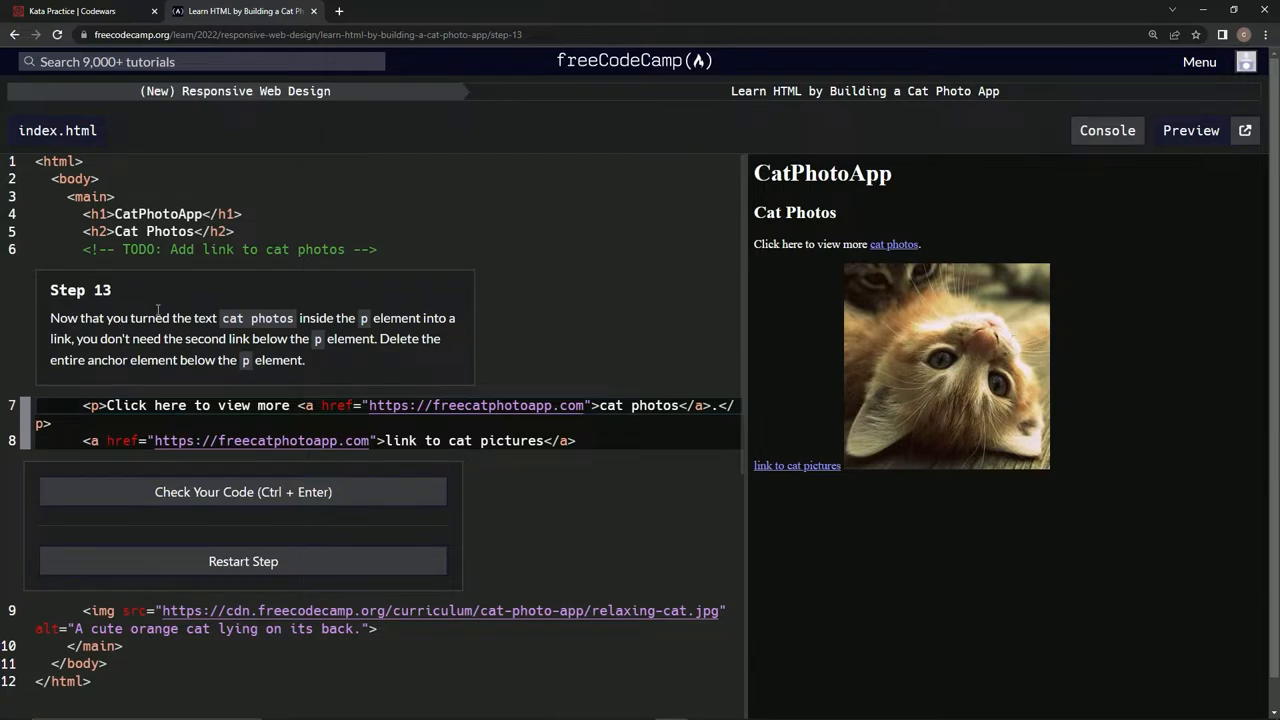
pyautogui.moveTo(340, 325)
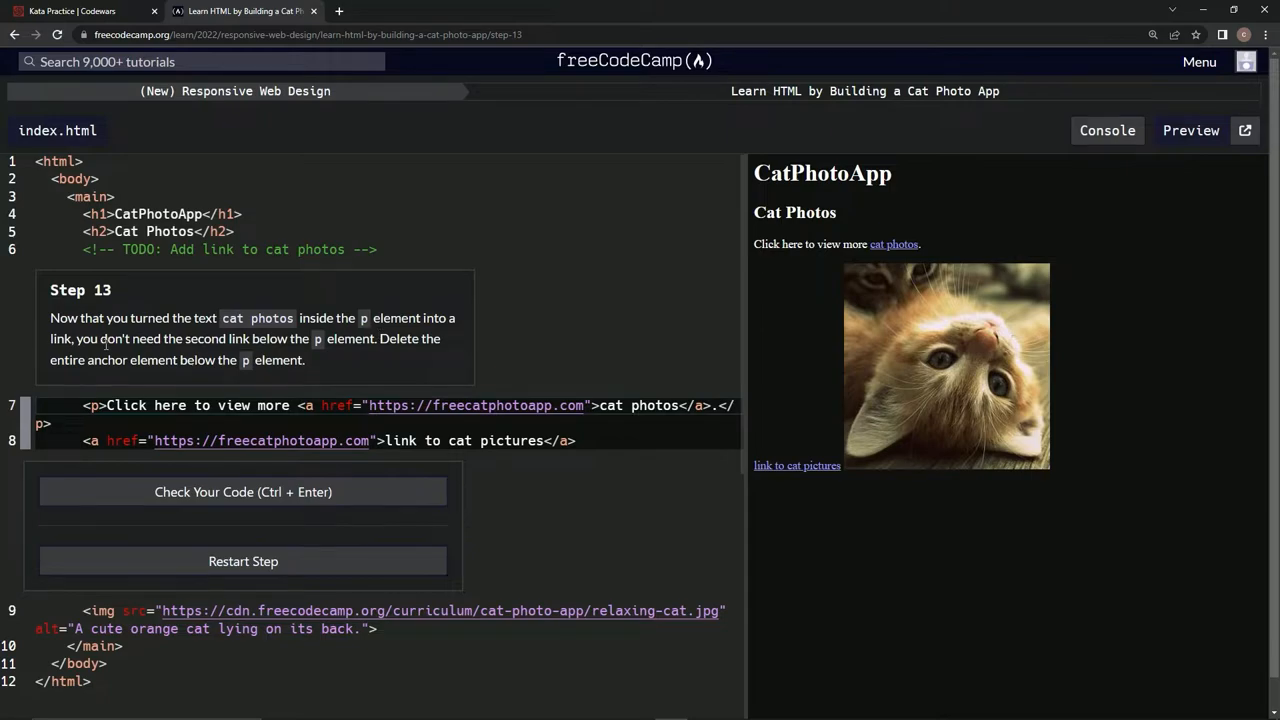
pyautogui.moveTo(305, 338)
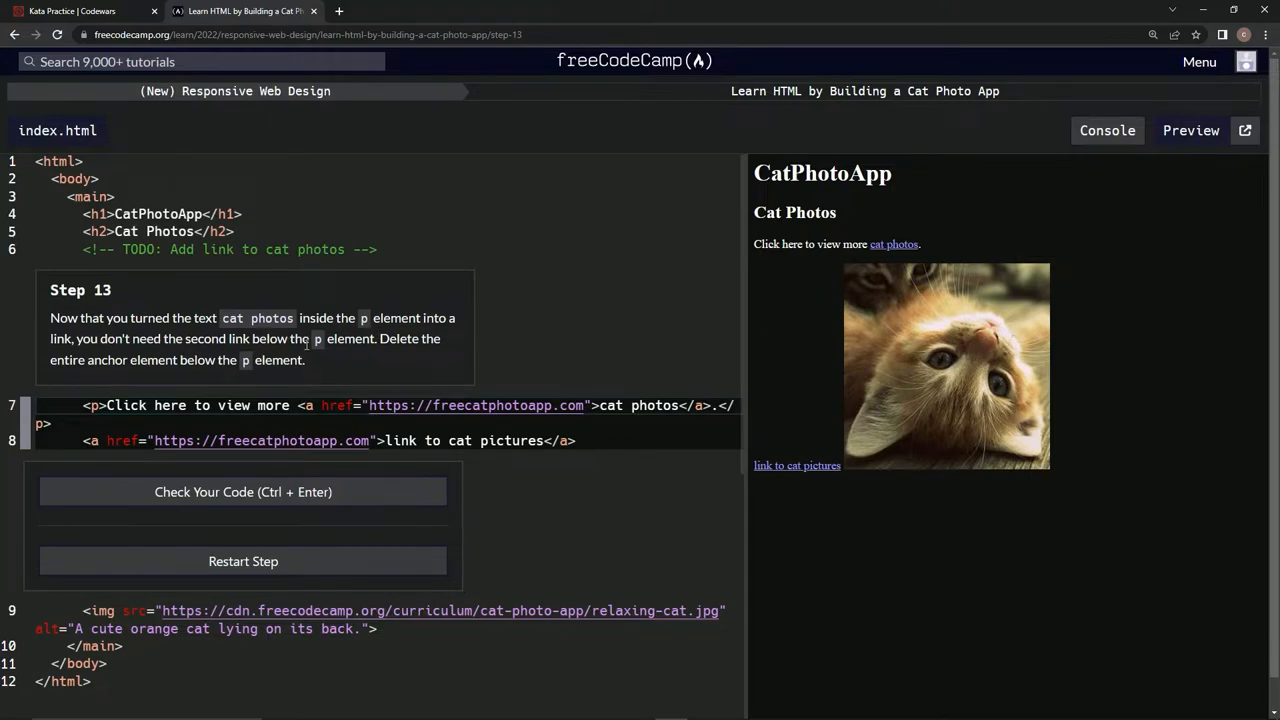
pyautogui.moveTo(404, 350)
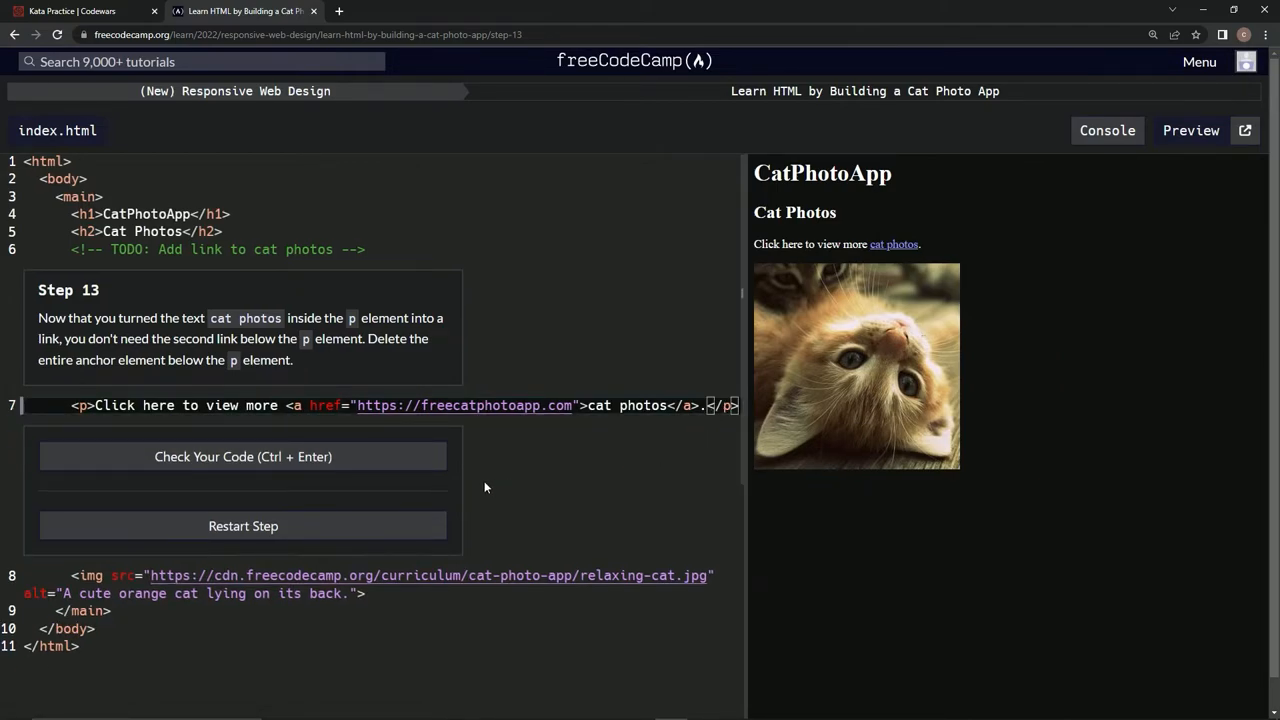
# Check the code with the second anchor deleted and submit it to advance to Step 14
pyautogui.click(243, 456)
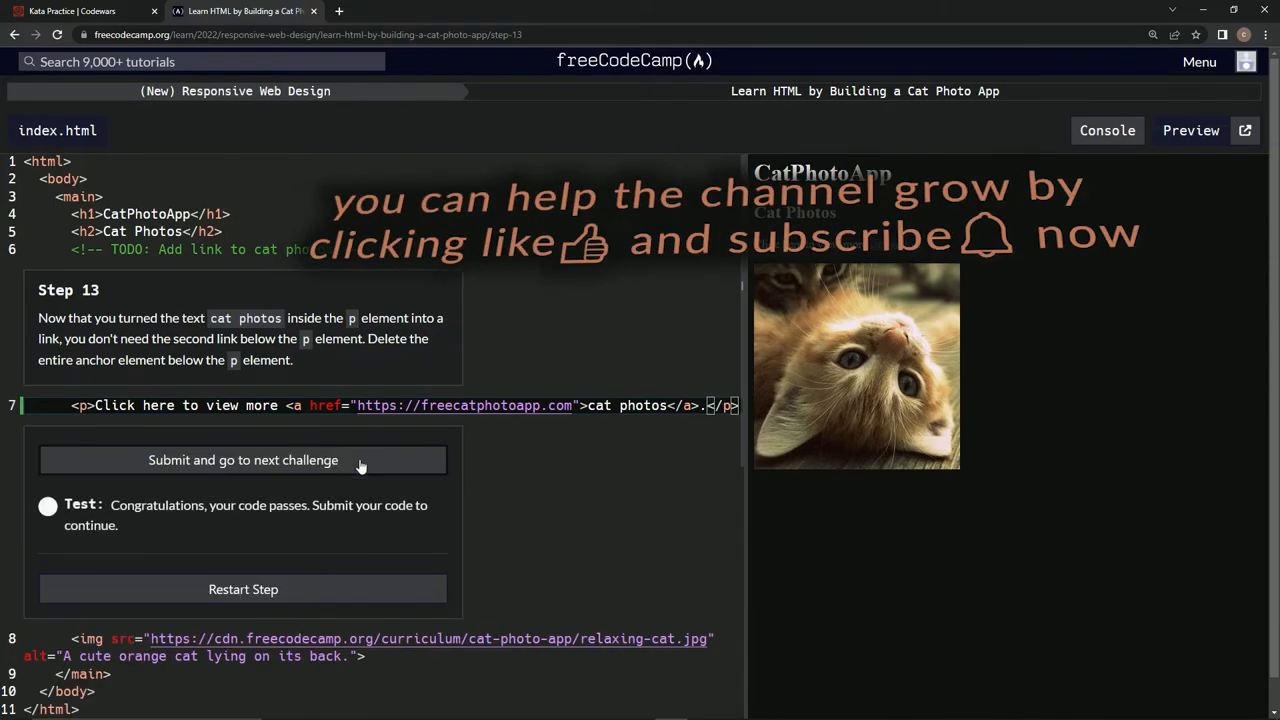
pyautogui.click(243, 460)
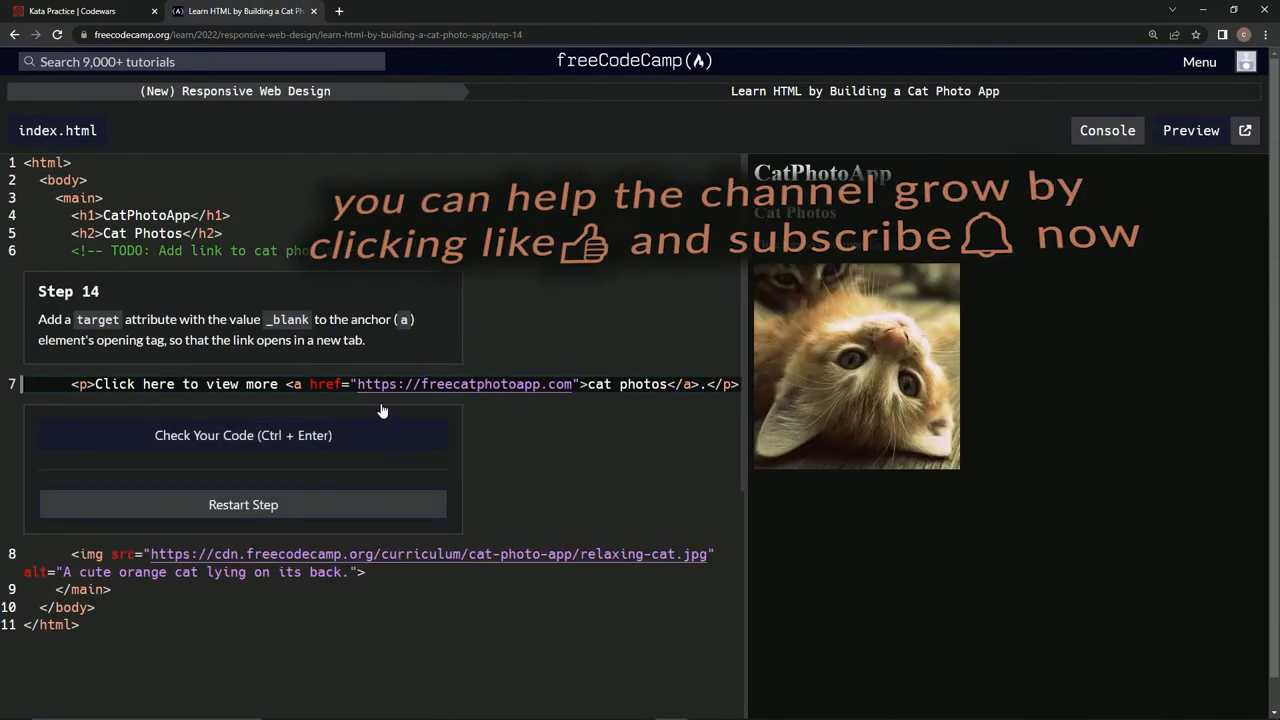